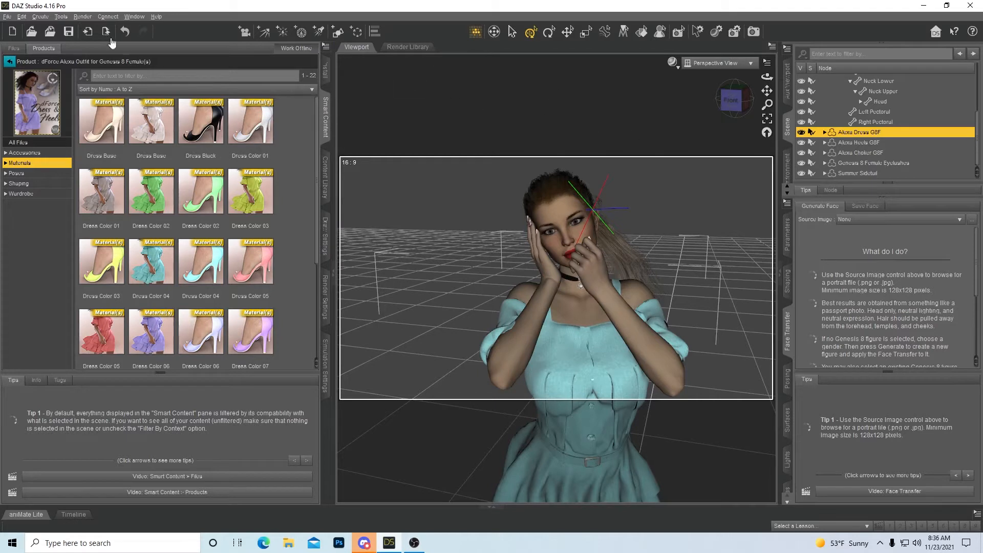
mouse_move(156, 17)
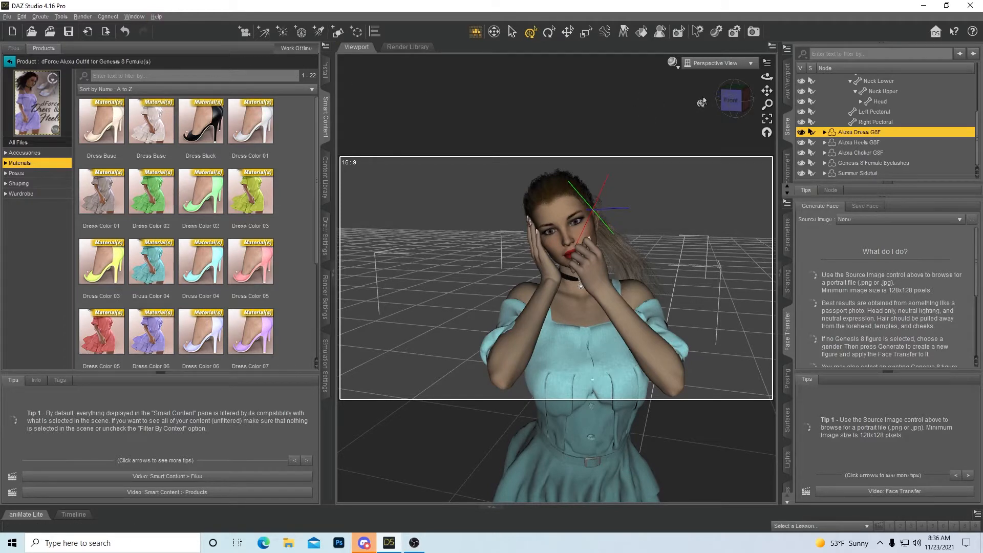
Select the figure's root node and review the File > Save As preset types
left_click(561, 216)
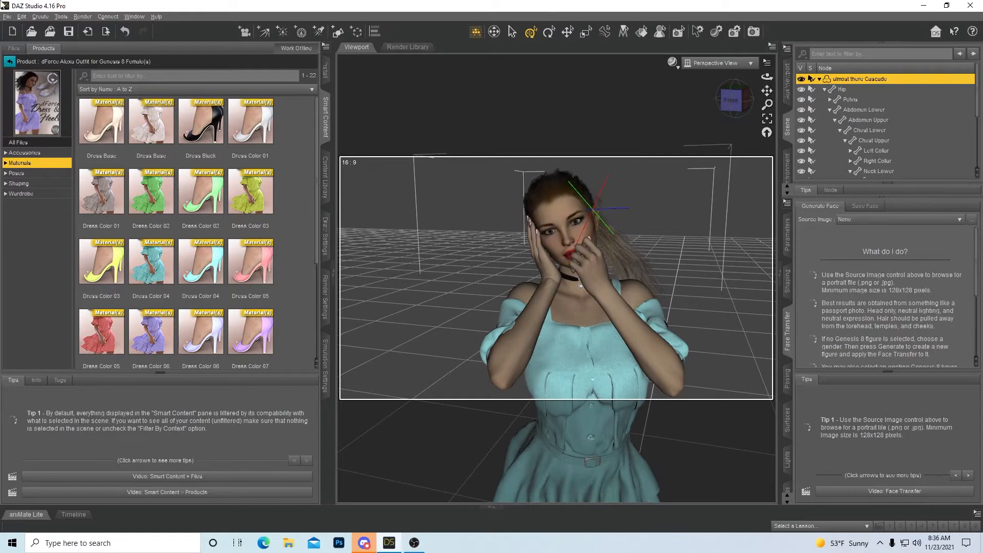
left_click(8, 16)
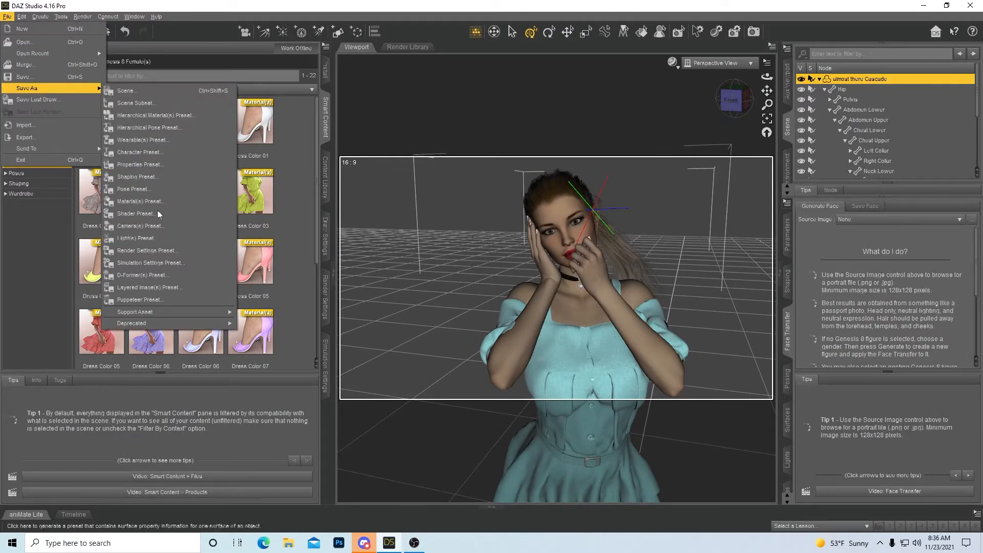
mouse_move(136, 177)
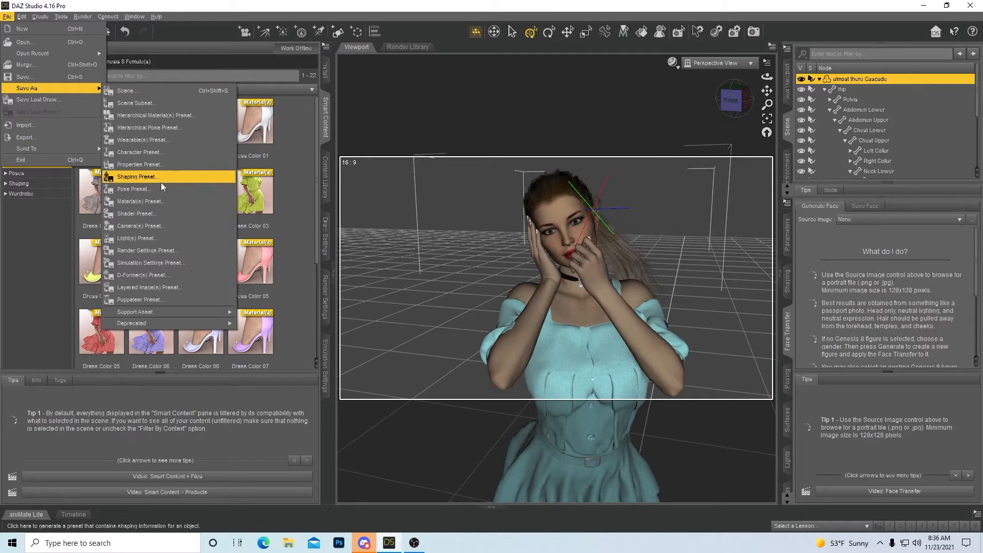
mouse_move(169, 151)
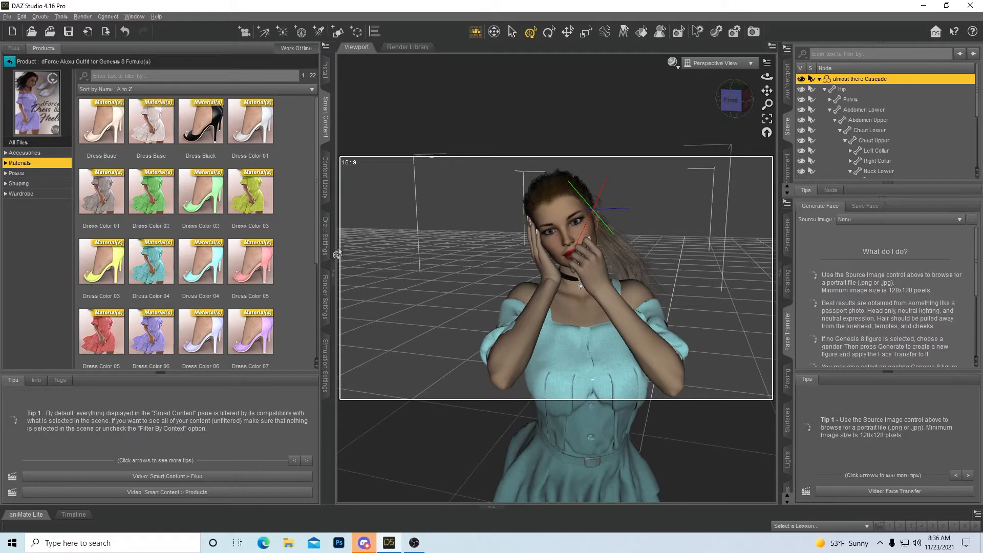
In Content Library, select the 'cascade example' preset under Presets > Characters and show its actions
left_click(325, 177)
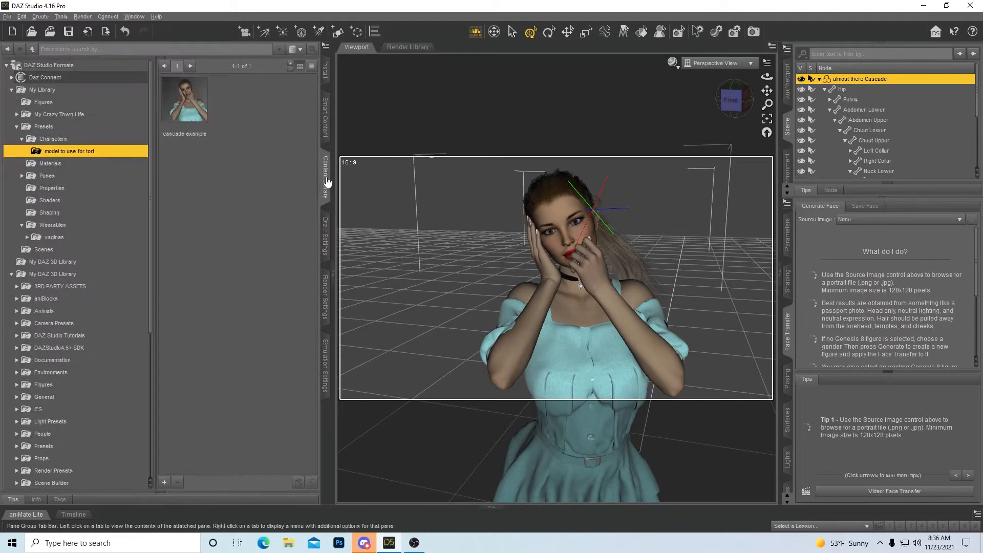
mouse_move(326, 186)
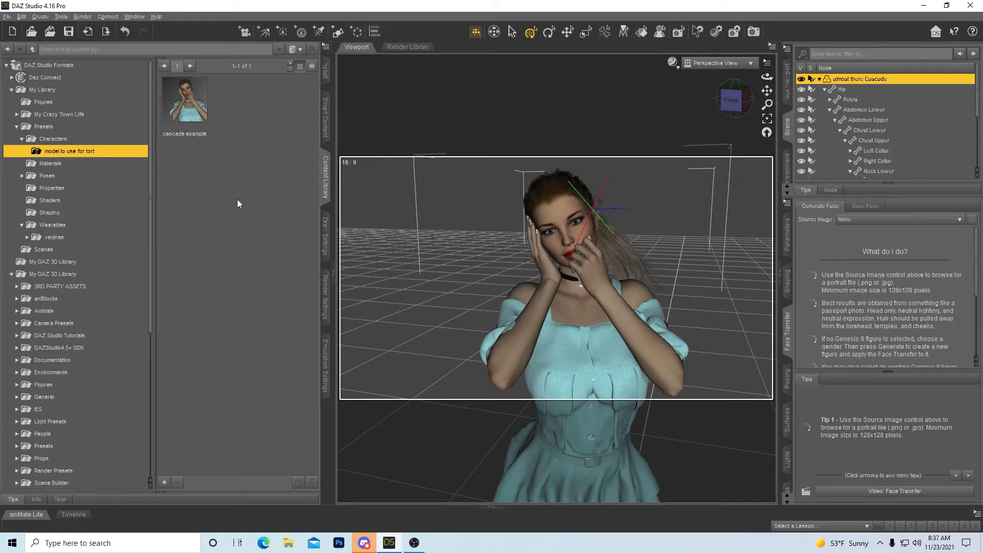
mouse_move(657, 206)
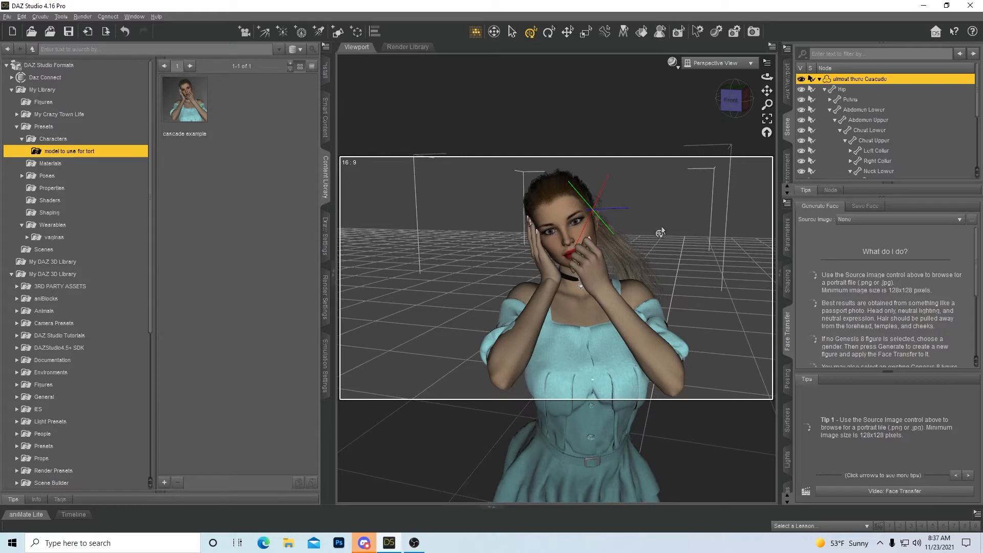
mouse_move(263, 195)
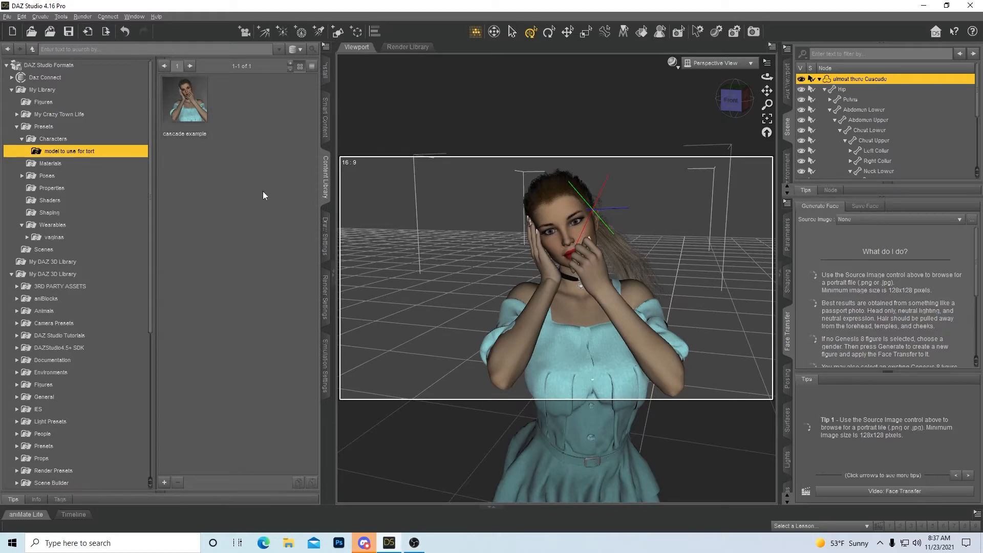
left_click(184, 100)
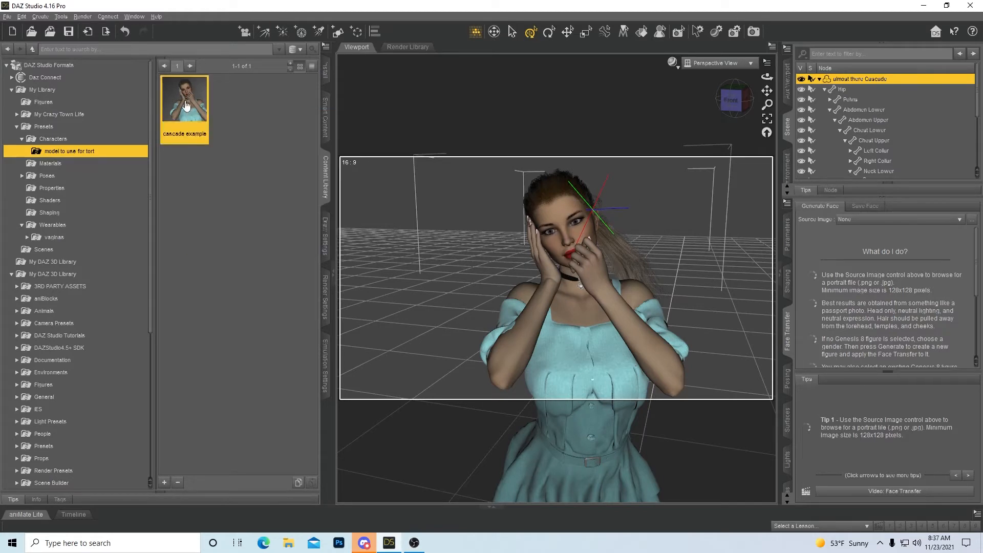
right_click(184, 98)
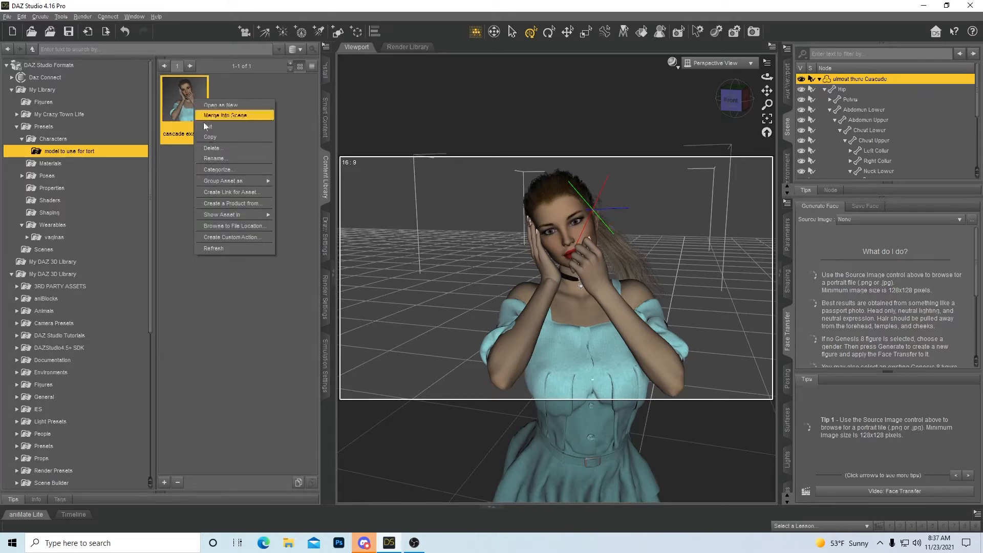
mouse_move(233, 237)
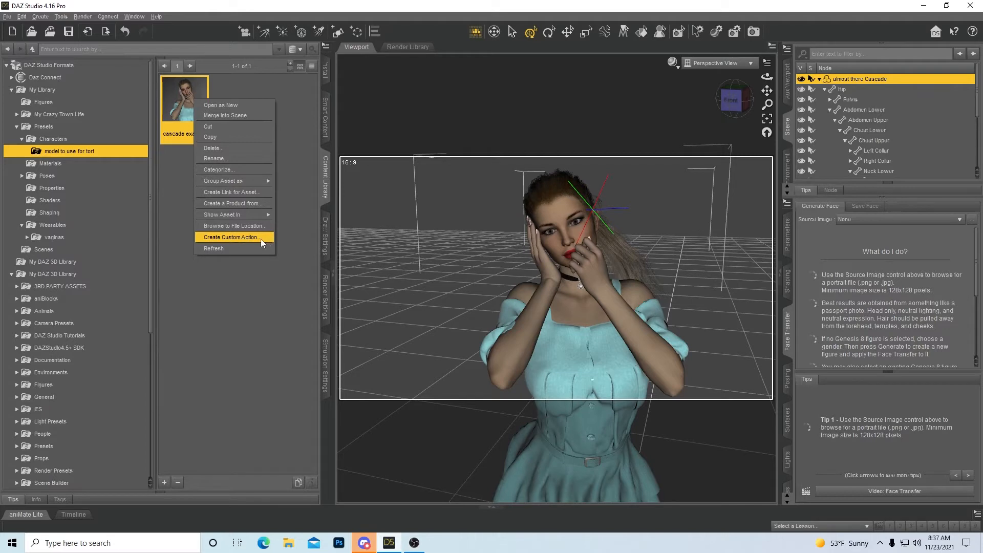
Create a custom action 'cascade' under Root Menu Favorites, Submenu 'female model', and accept it
left_click(230, 236)
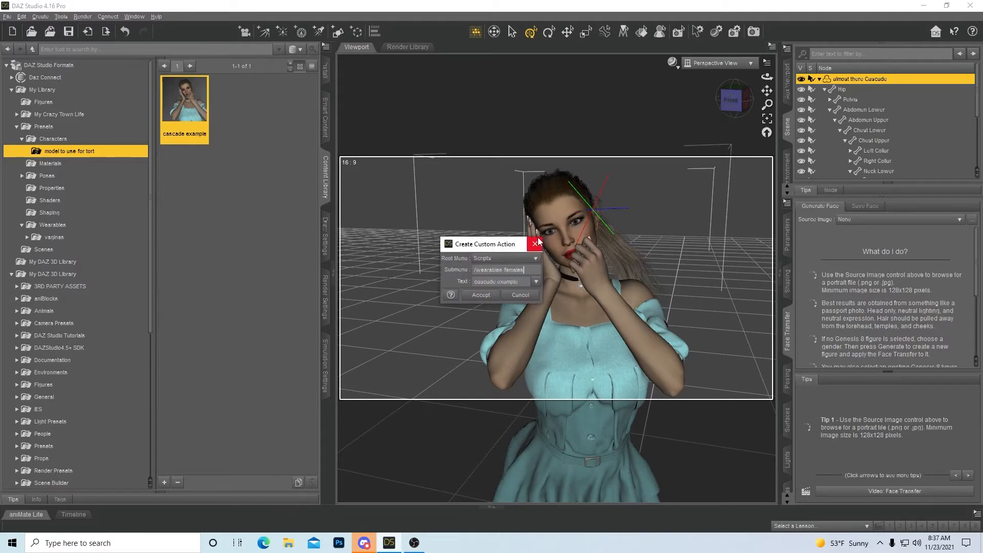
mouse_move(535, 242)
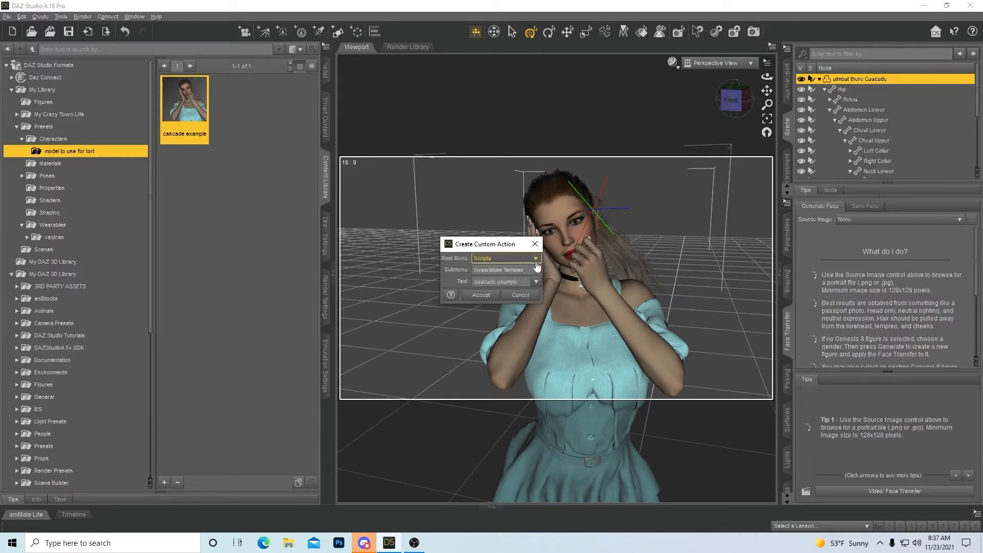
left_click(533, 258)
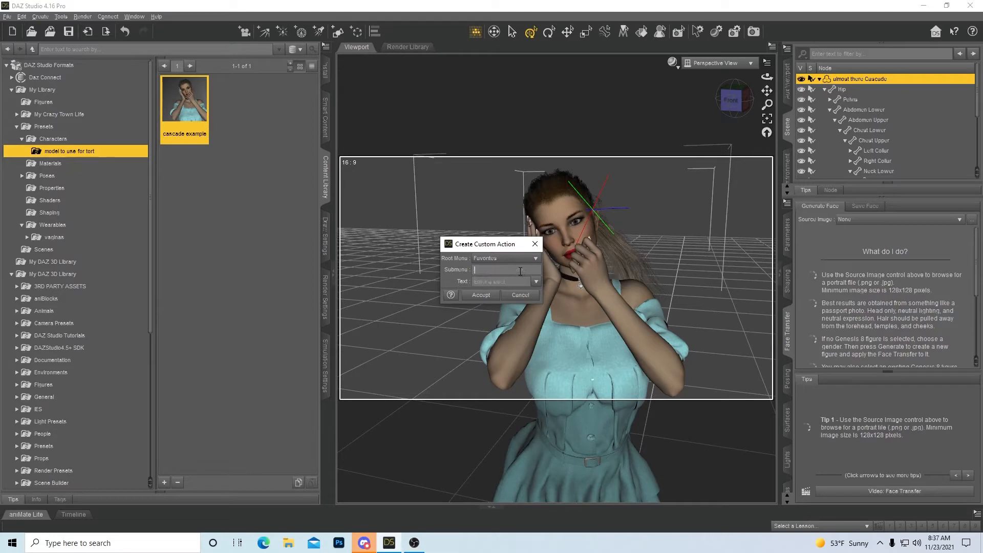
type("female model")
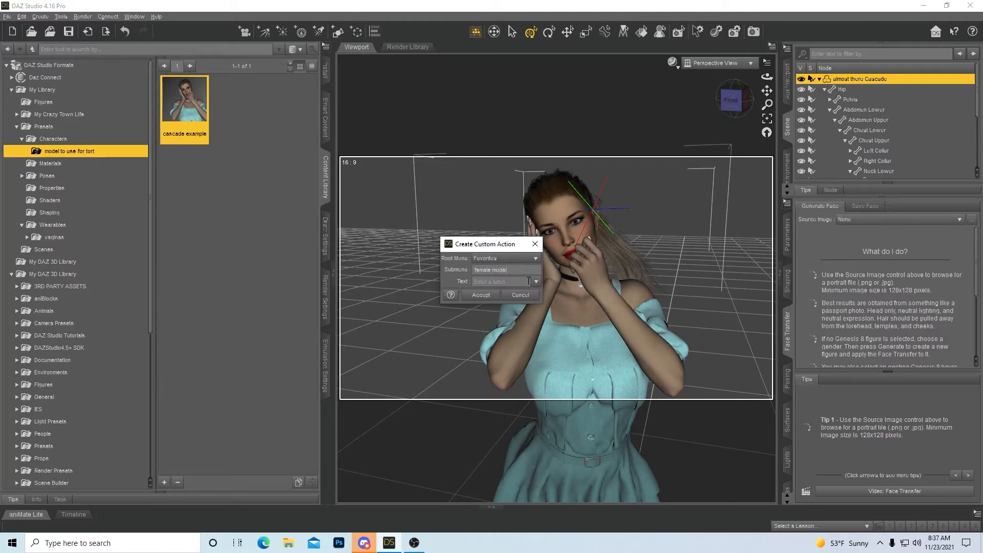
triple_click(490, 269)
type("cascade")
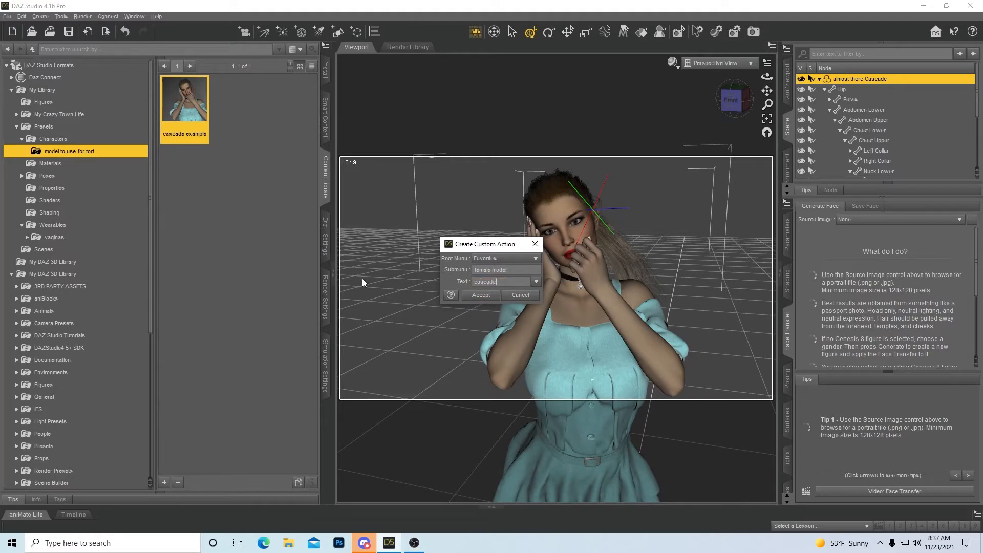
left_click(480, 295)
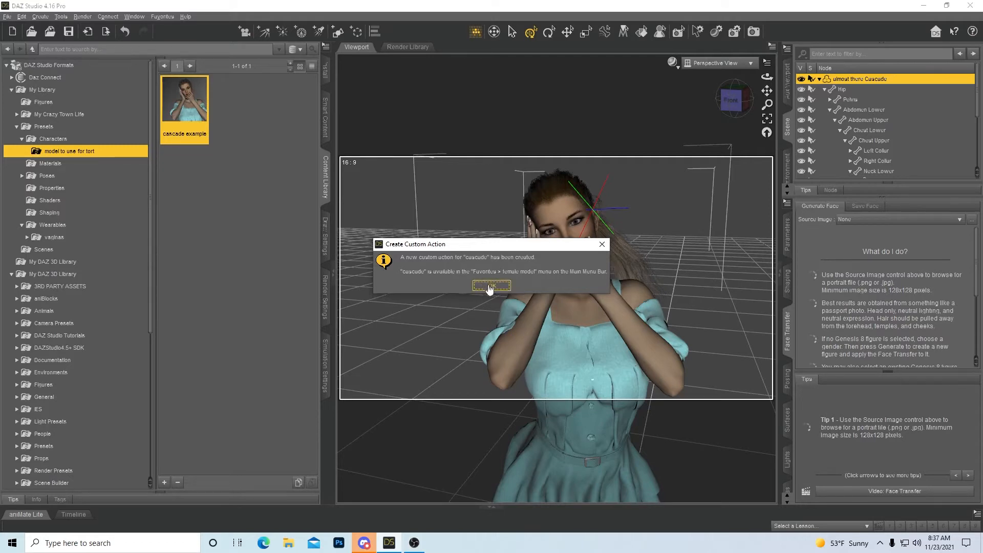
Dismiss the confirmation and select the Shape Gen script under Scripts > Shape Gen
left_click(491, 286)
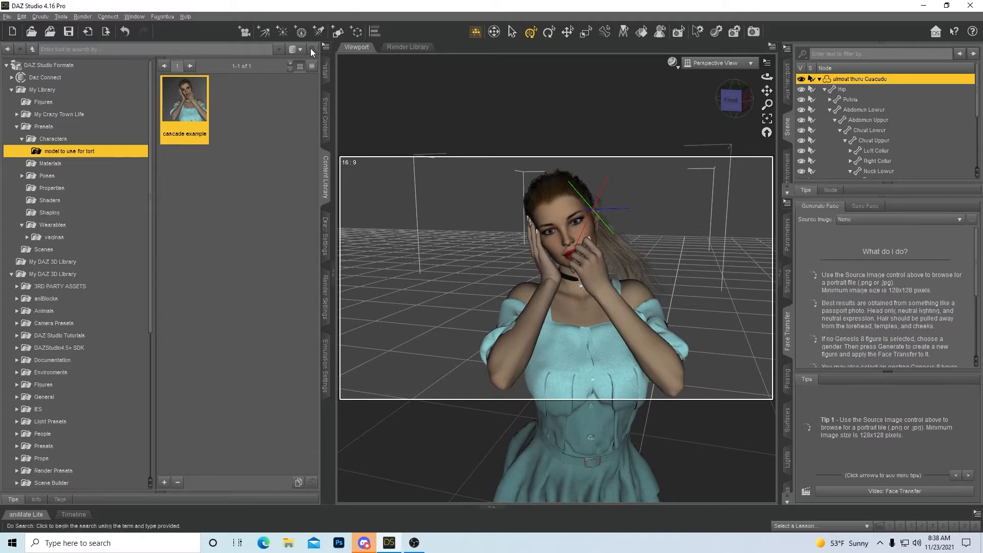
mouse_move(250, 212)
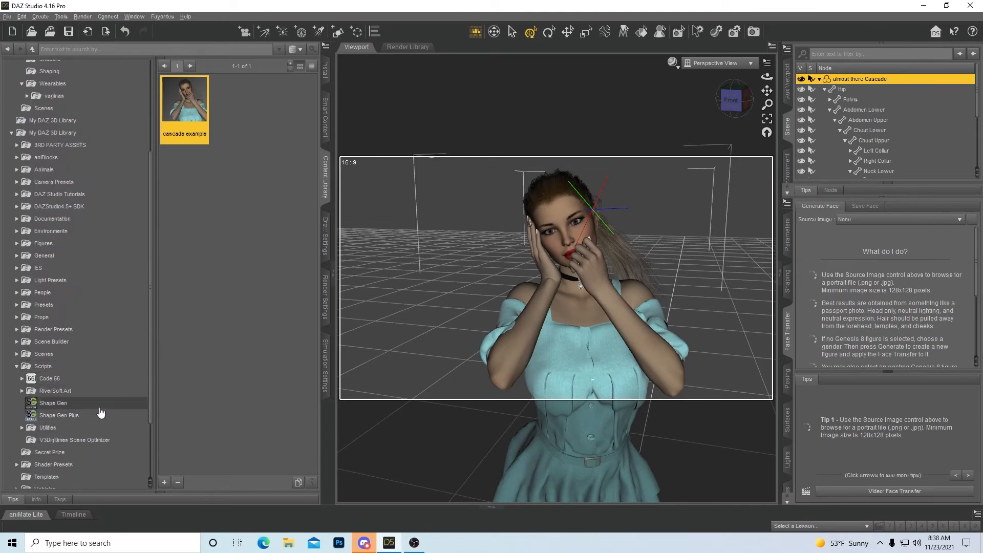
left_click(52, 402)
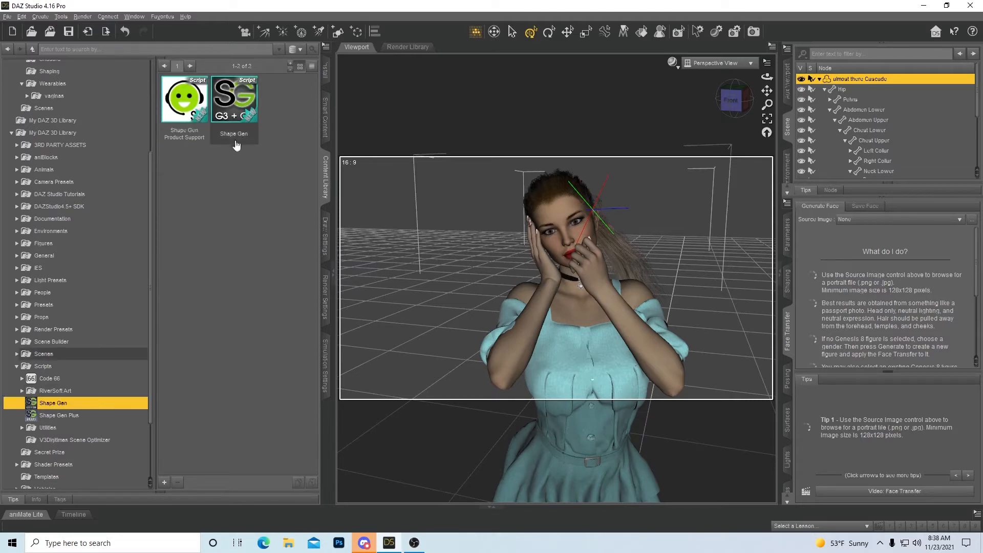
mouse_move(234, 100)
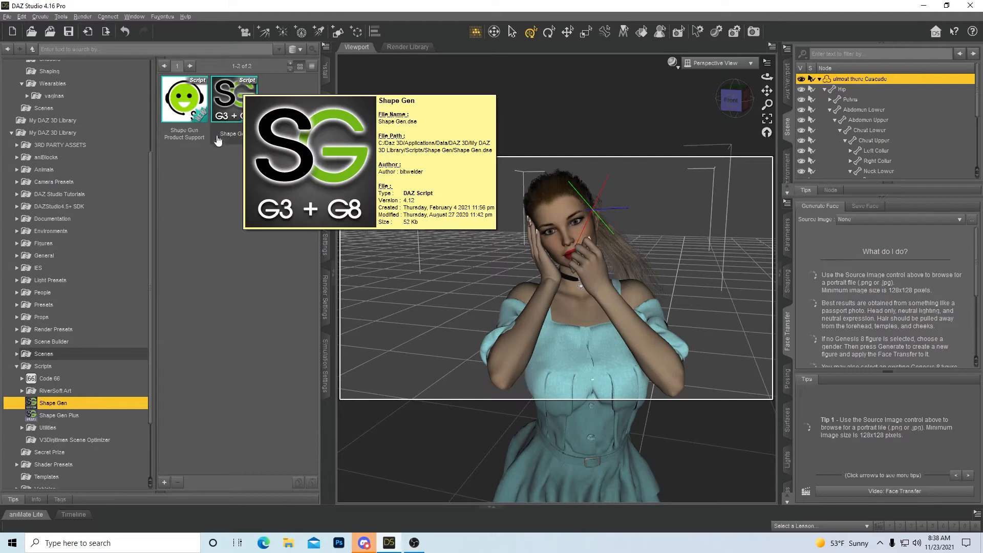
Create a Shape Gen custom action in Submenu 'utility' under Scripts and check the new menu
right_click(225, 101)
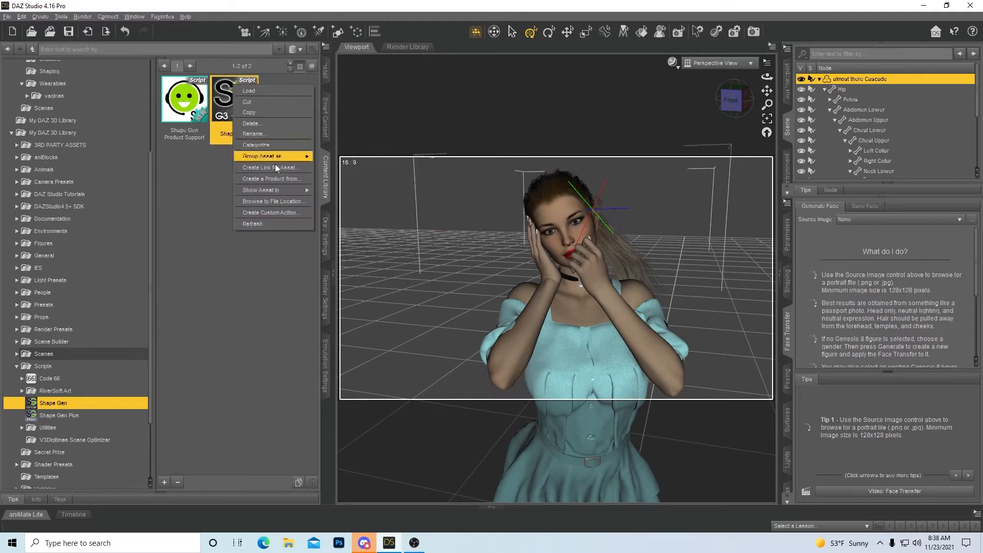
left_click(271, 212)
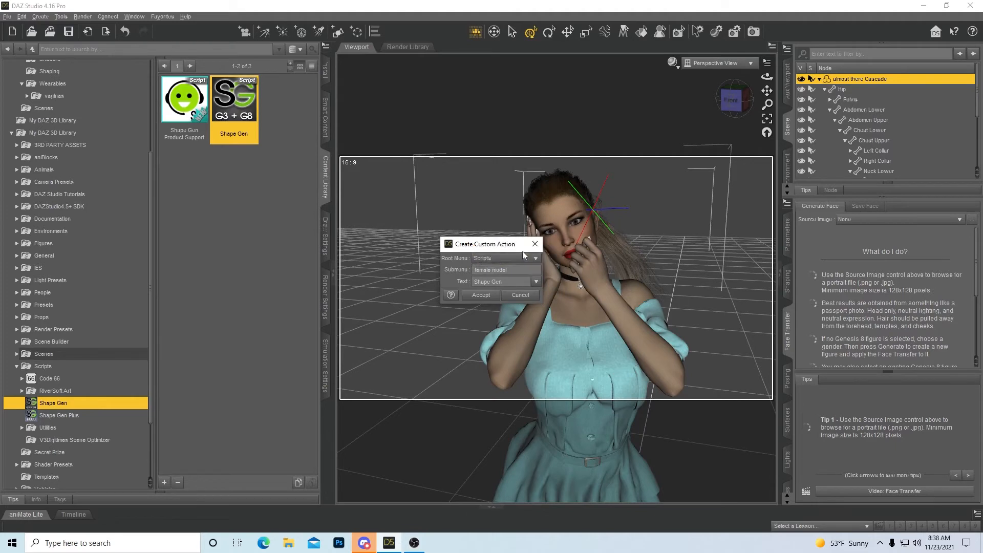
triple_click(490, 270)
type("utility")
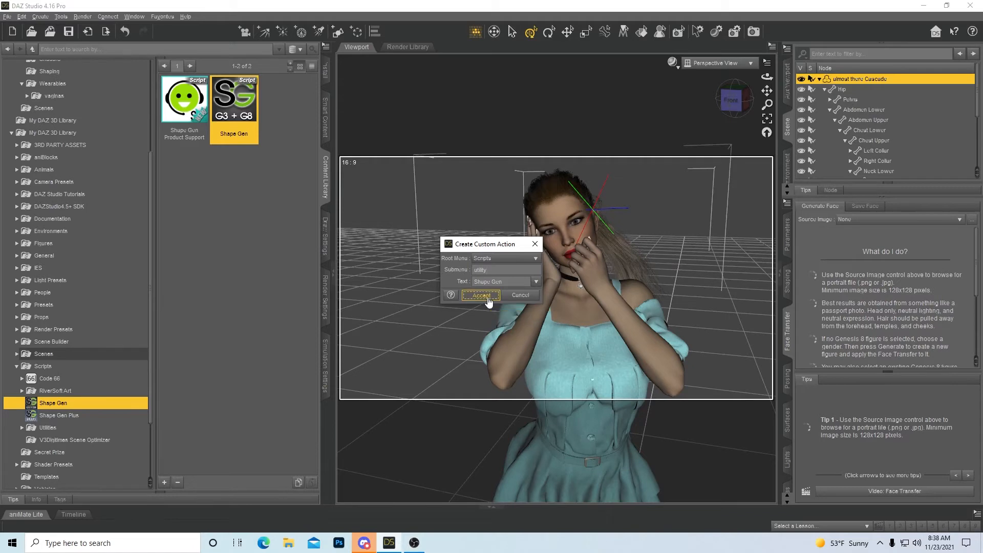
left_click(479, 295)
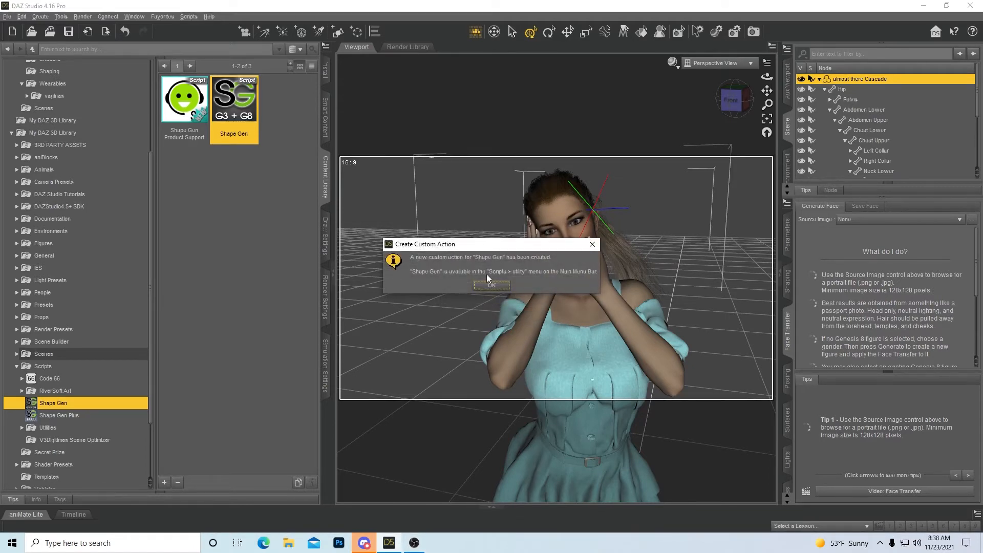
left_click(491, 286)
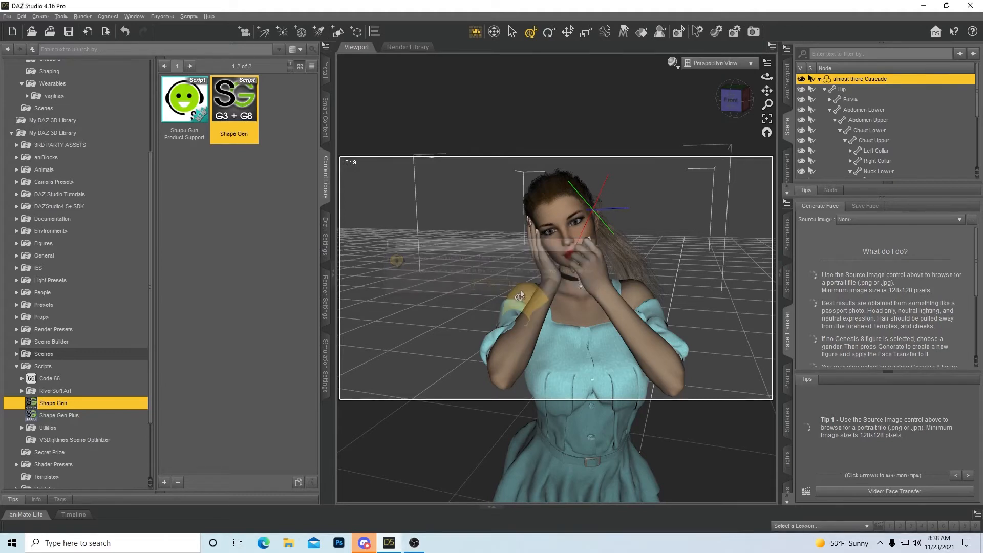
left_click(189, 16)
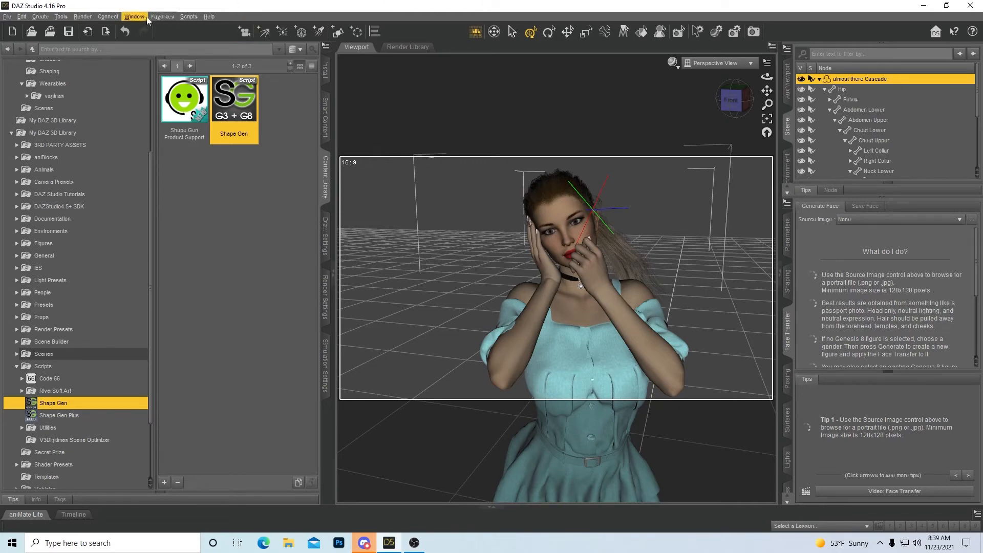
Bring up the Customize DAZ Studio dialog via Window > Workspace > Customize
left_click(133, 16)
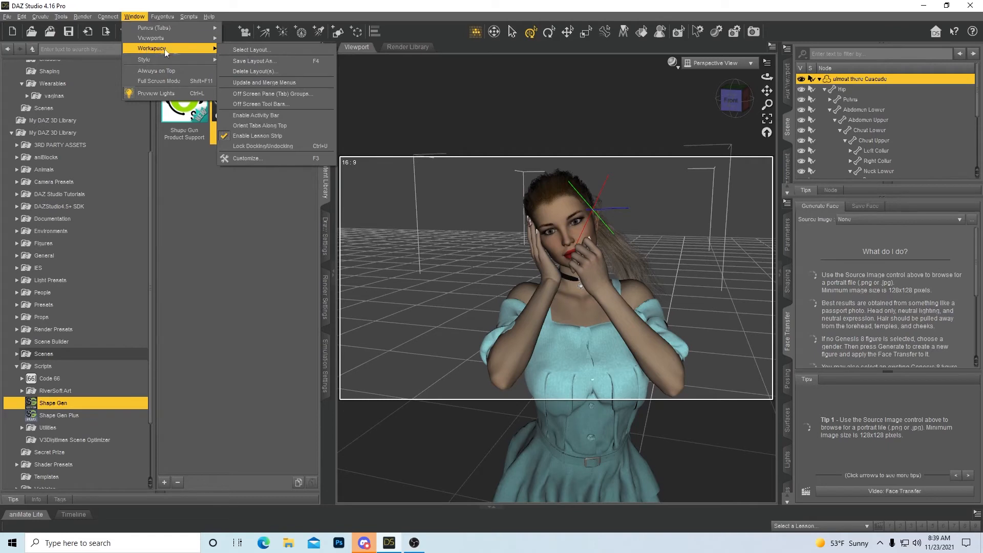
mouse_move(272, 157)
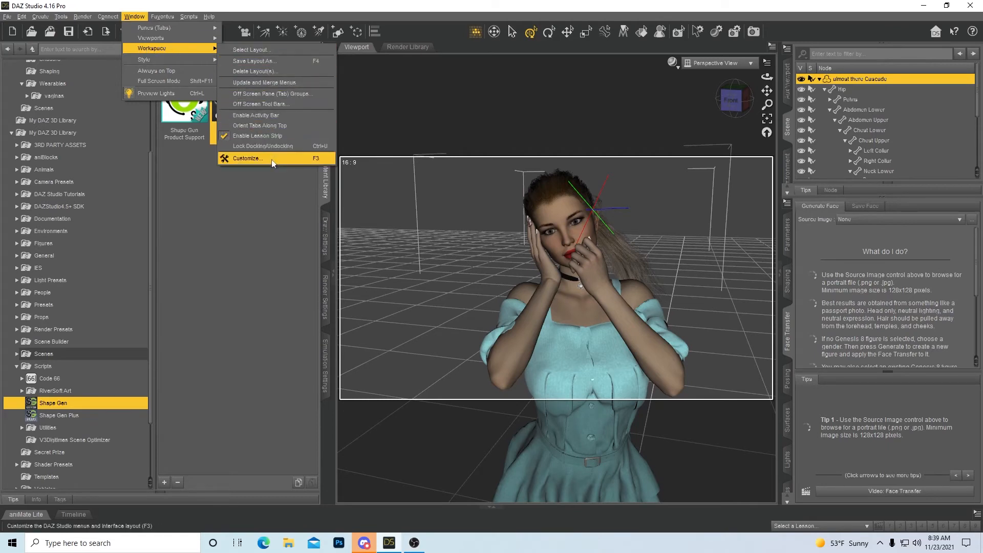
mouse_move(269, 164)
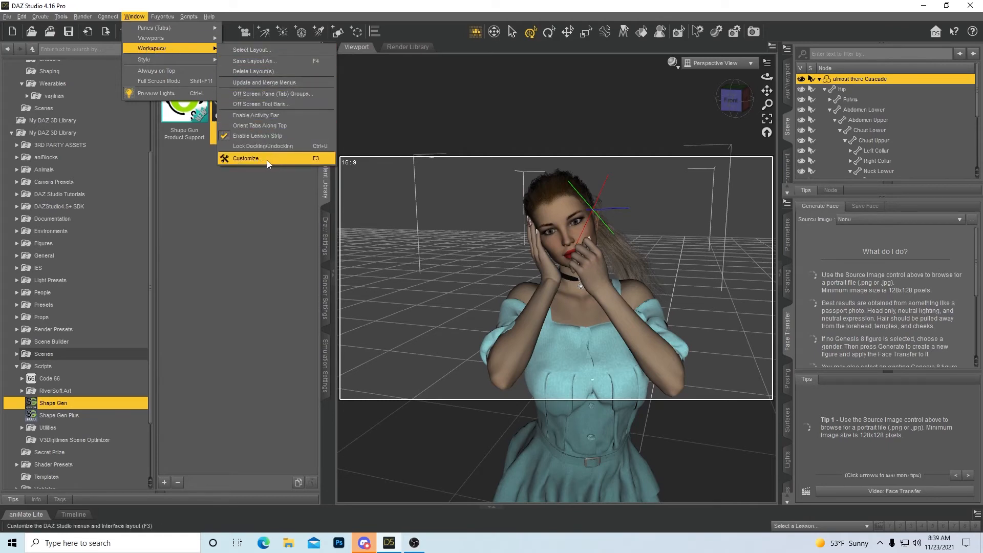
left_click(247, 158)
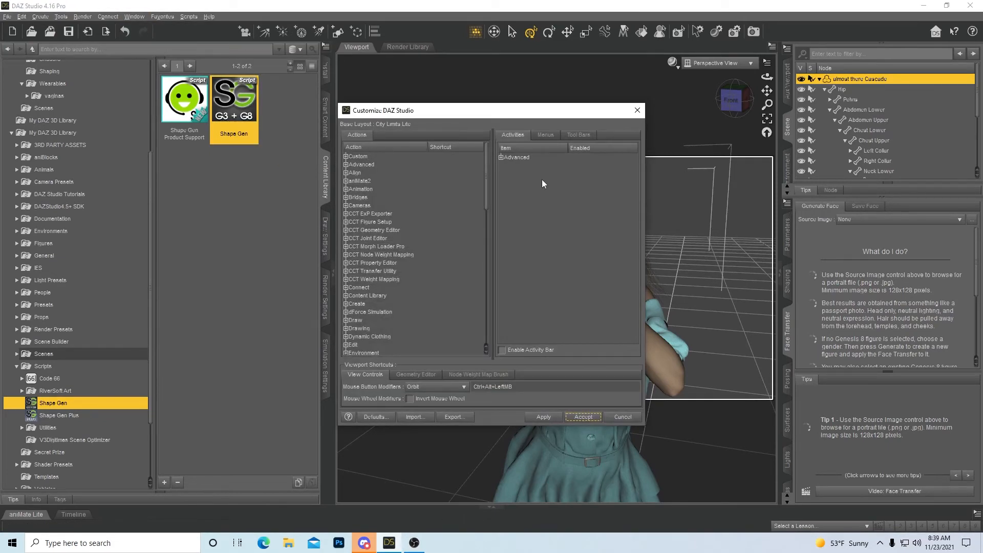
mouse_move(443, 176)
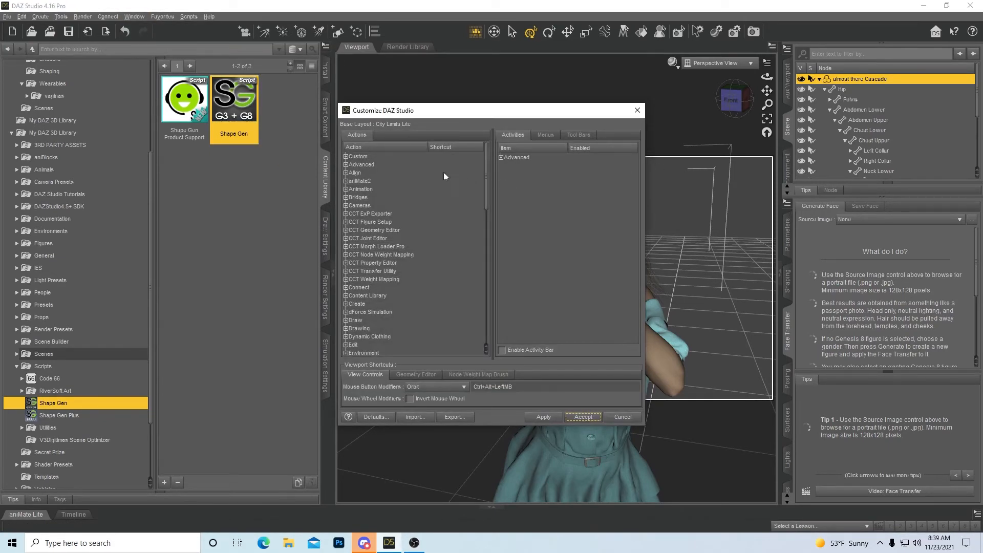
scroll("down", 3)
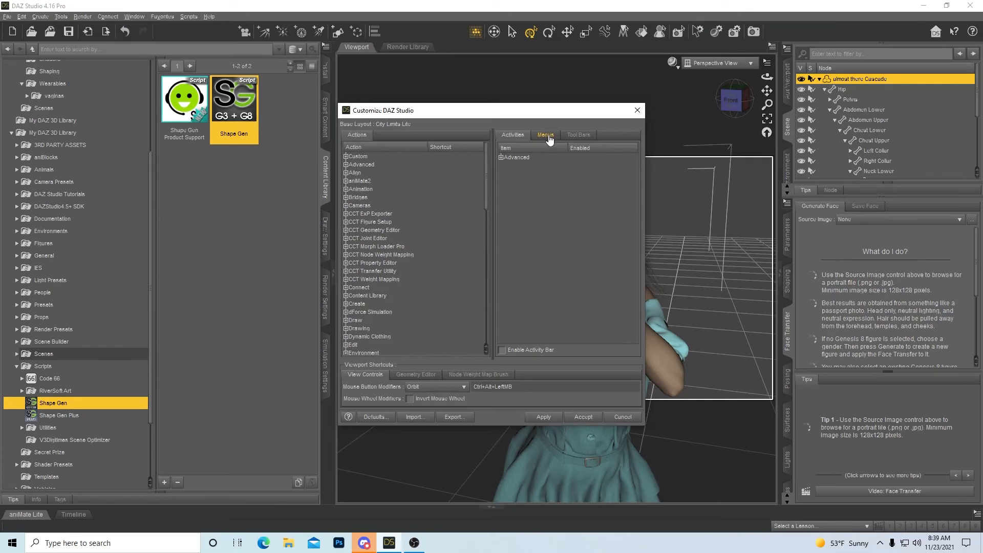
Under Menus > Main Menu Bar, delete the 'female model' and 'utility' entries and accept
left_click(545, 135)
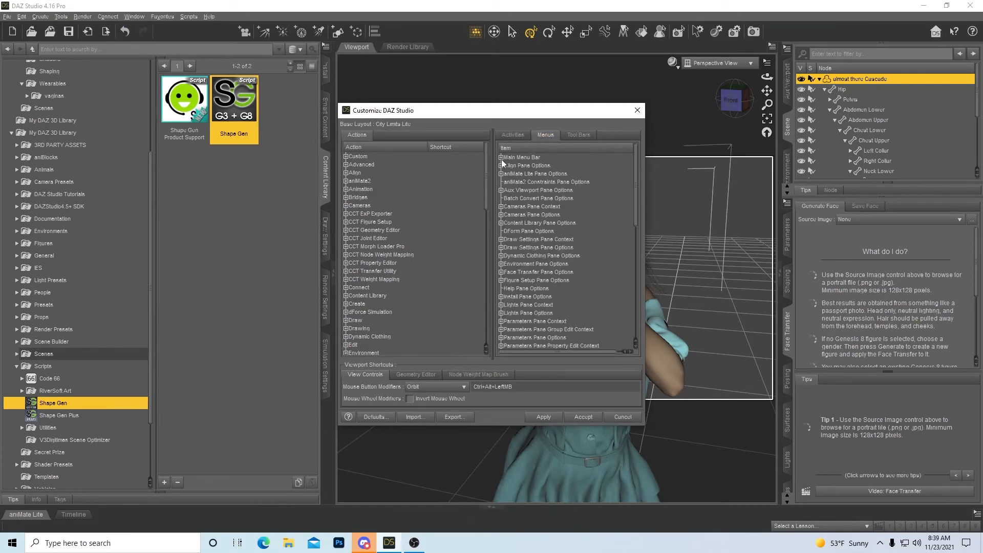
left_click(500, 156)
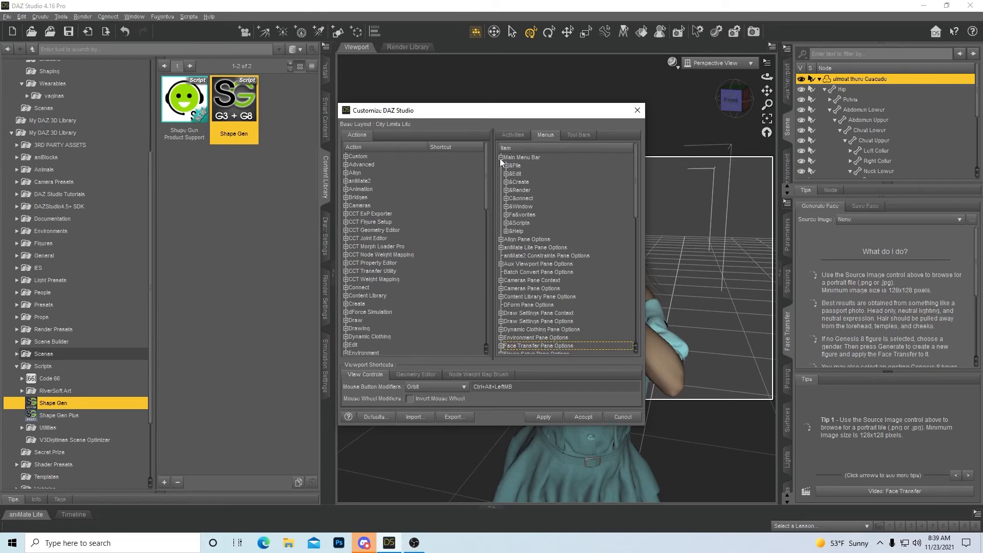
mouse_move(507, 218)
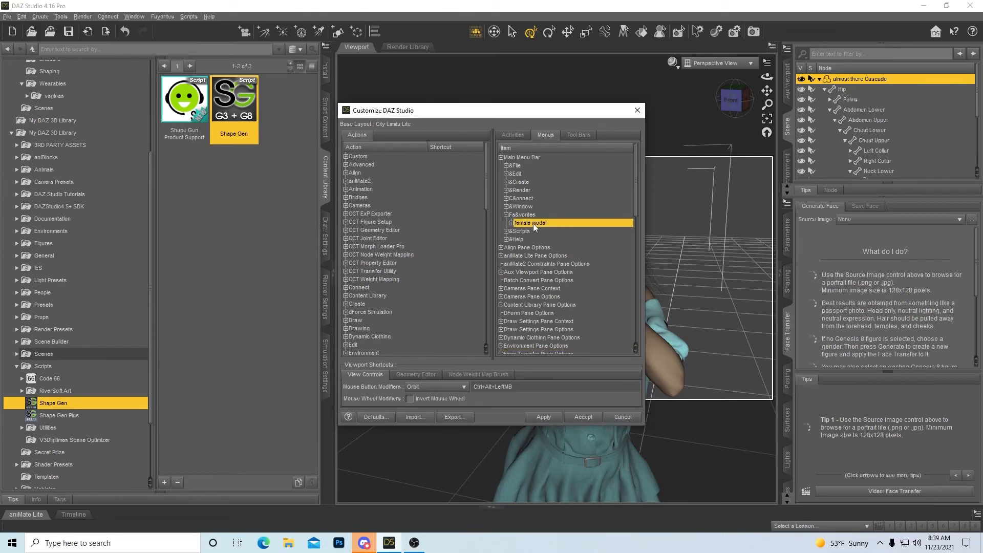
right_click(529, 222)
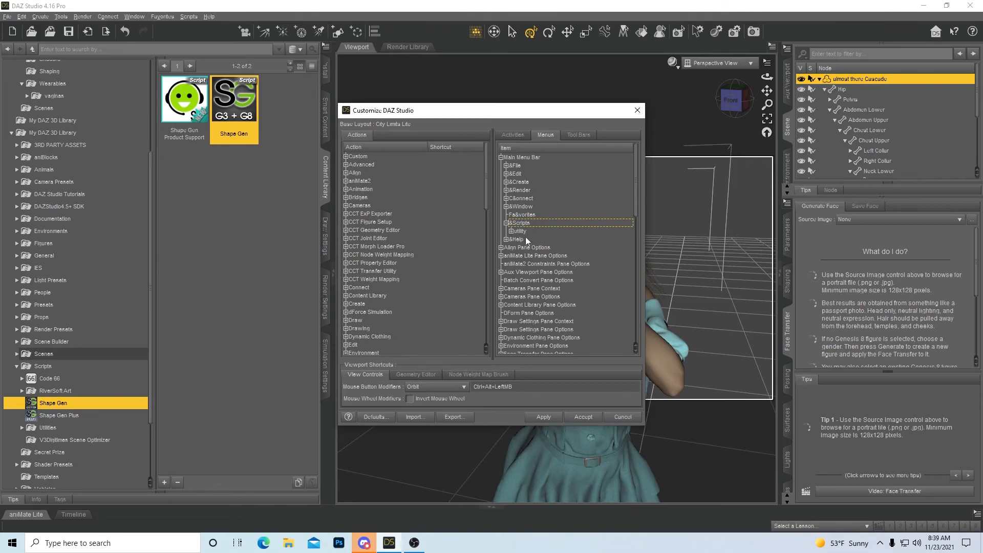
right_click(517, 231)
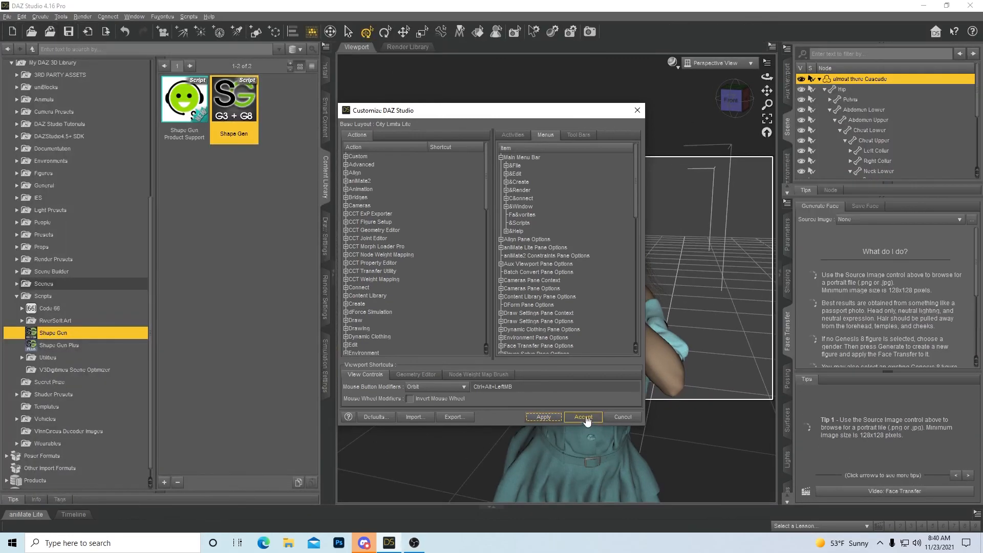
left_click(582, 417)
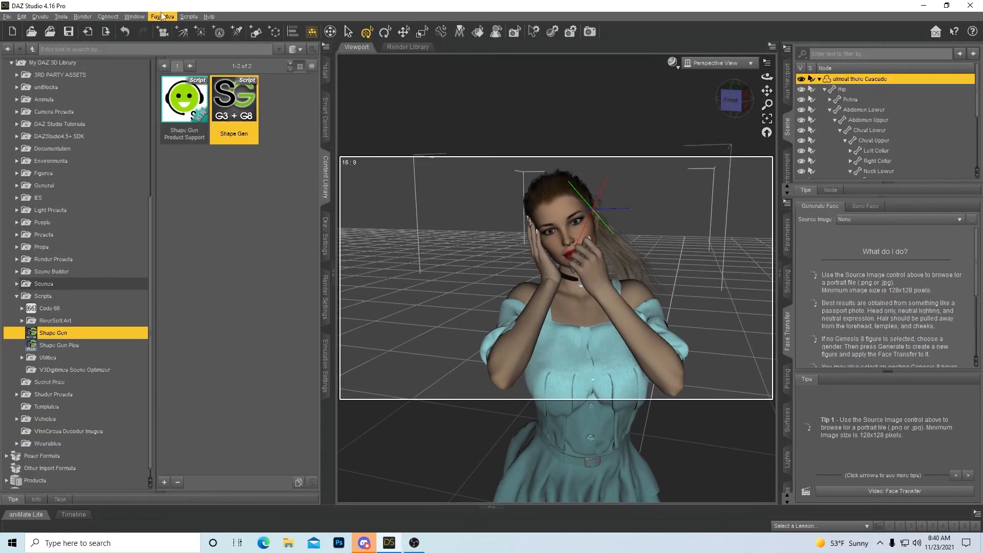